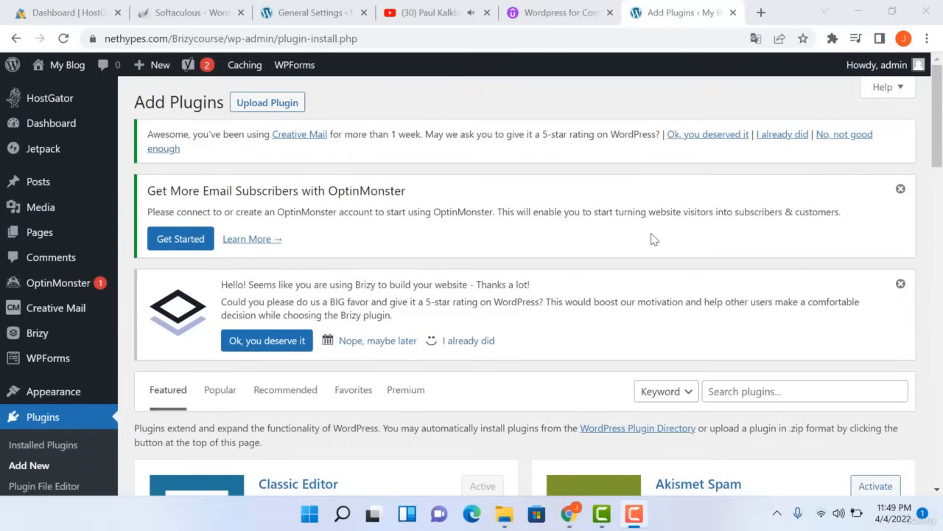
pyautogui.moveTo(134, 347)
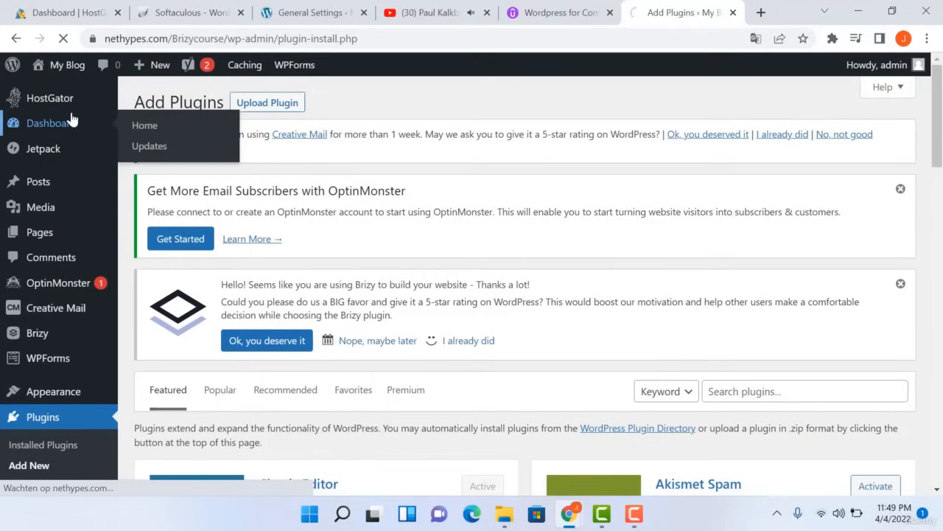
# - Go from the admin dashboard to the Add New Plugins page
pyautogui.click(145, 124)
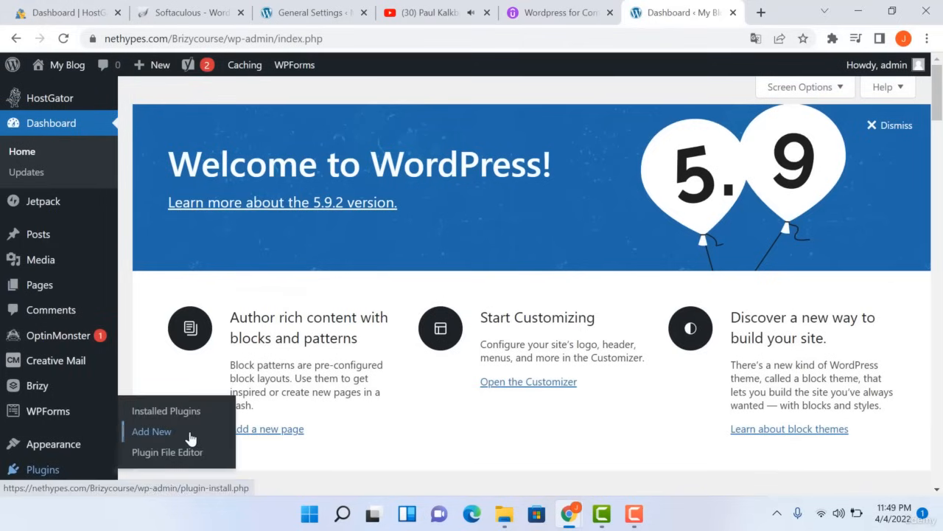
pyautogui.click(151, 431)
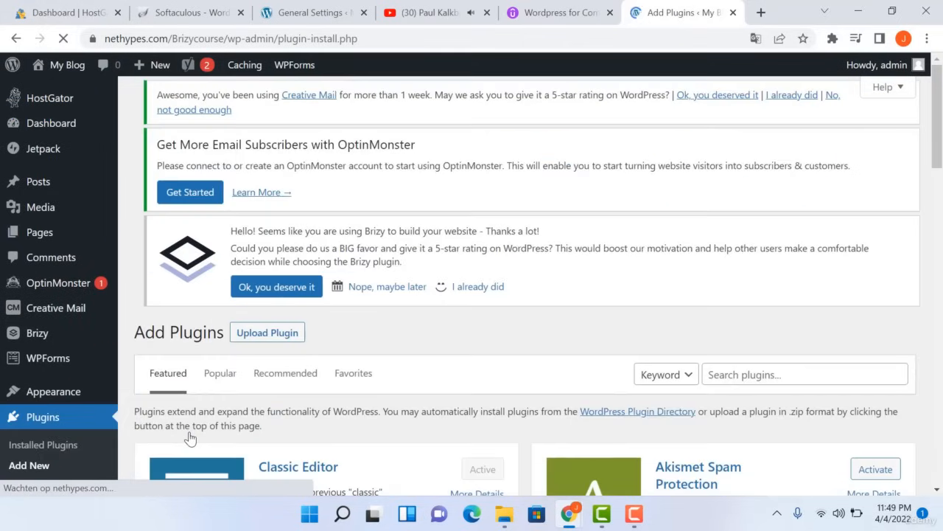
pyautogui.scroll(-3)
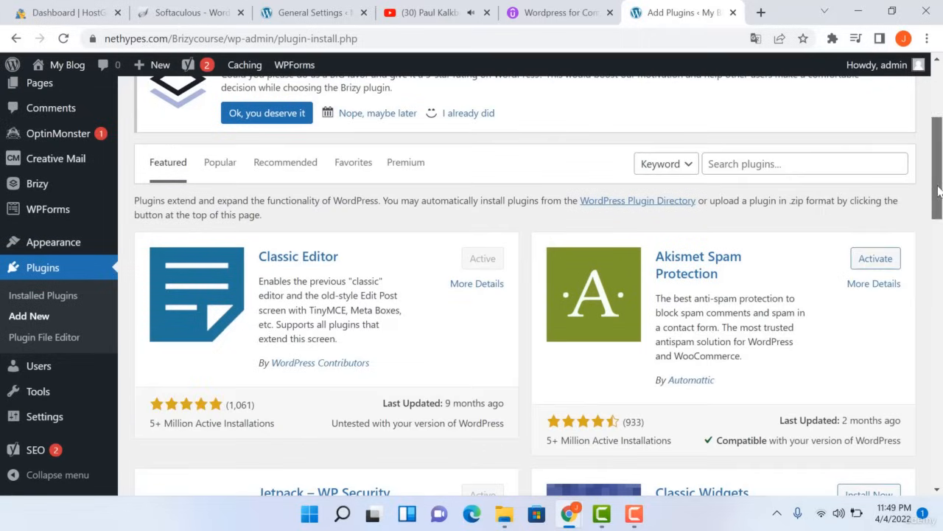
# - Search plugins for 'Starter kit' and install Starter Templates
pyautogui.write('Star')
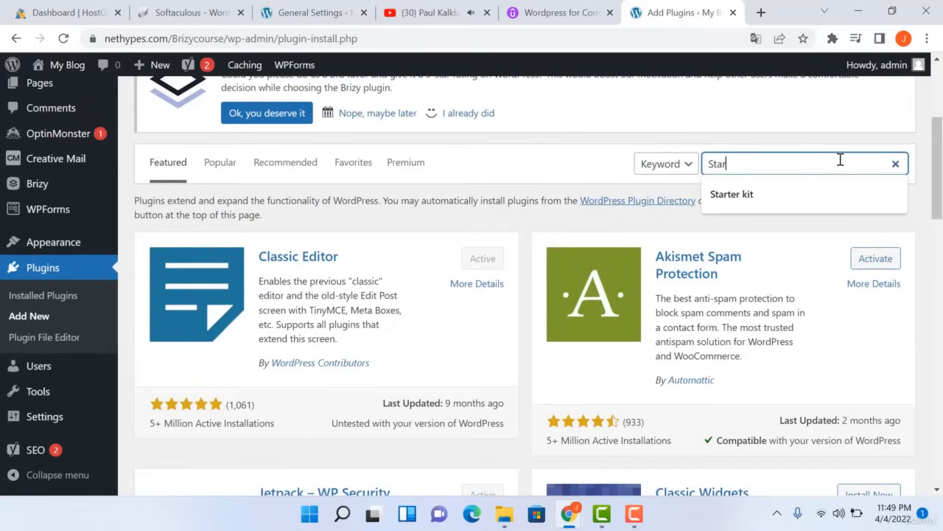
pyautogui.click(731, 194)
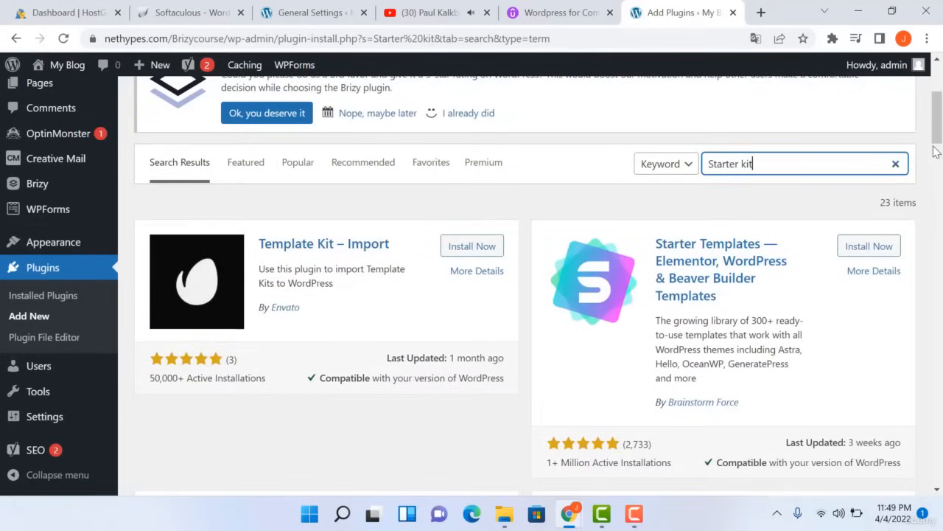
pyautogui.scroll(-3)
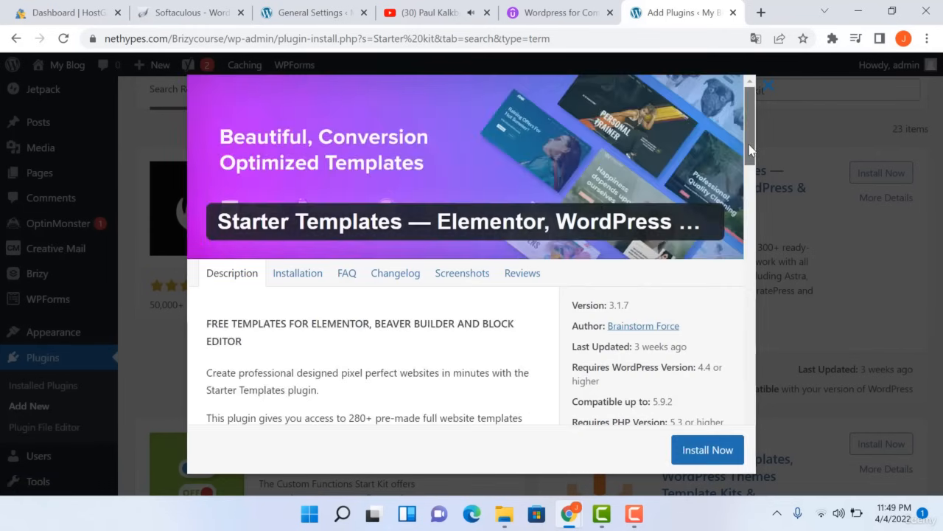
pyautogui.scroll(-3)
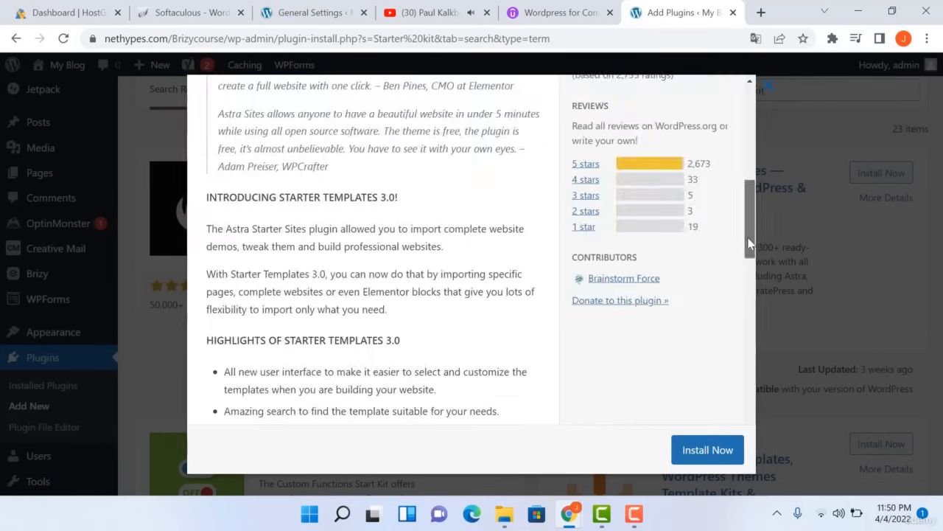
pyautogui.scroll(-3)
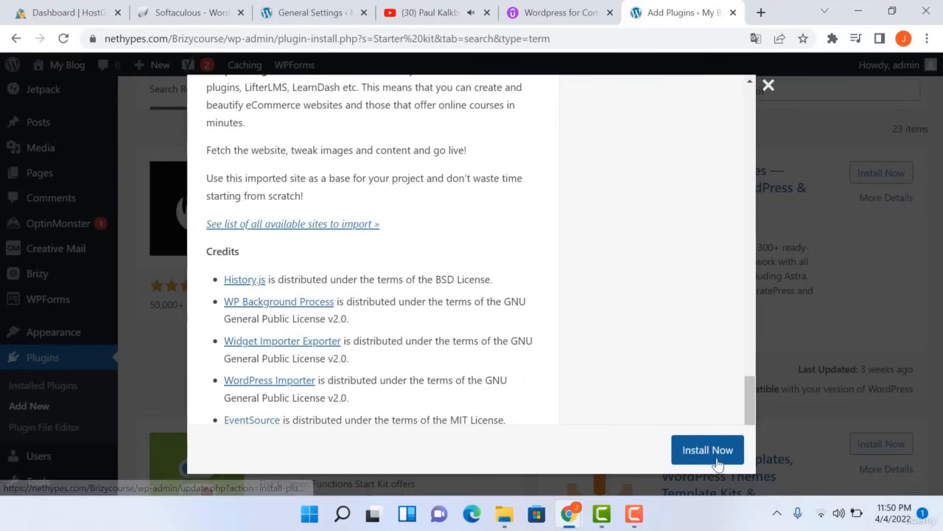
pyautogui.click(706, 449)
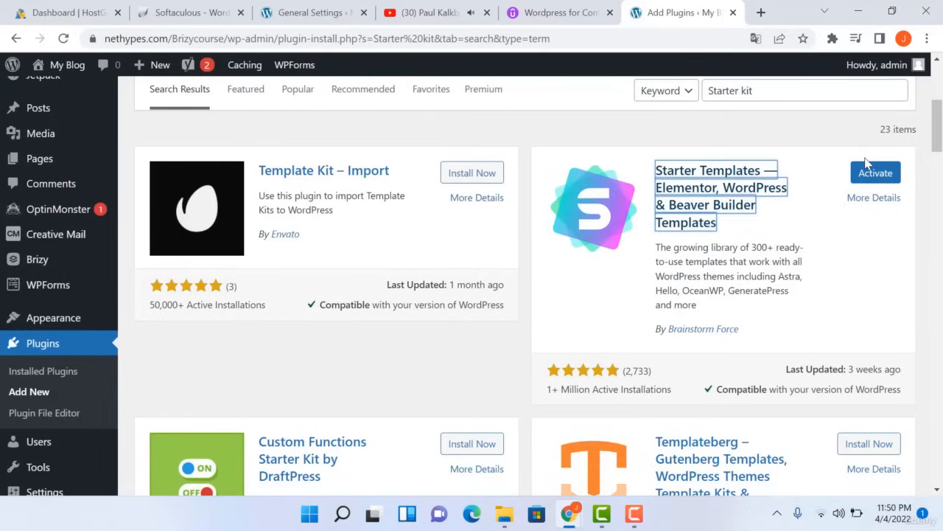
# - Activate Starter Templates and confirm it in the installed plugins list
pyautogui.click(875, 172)
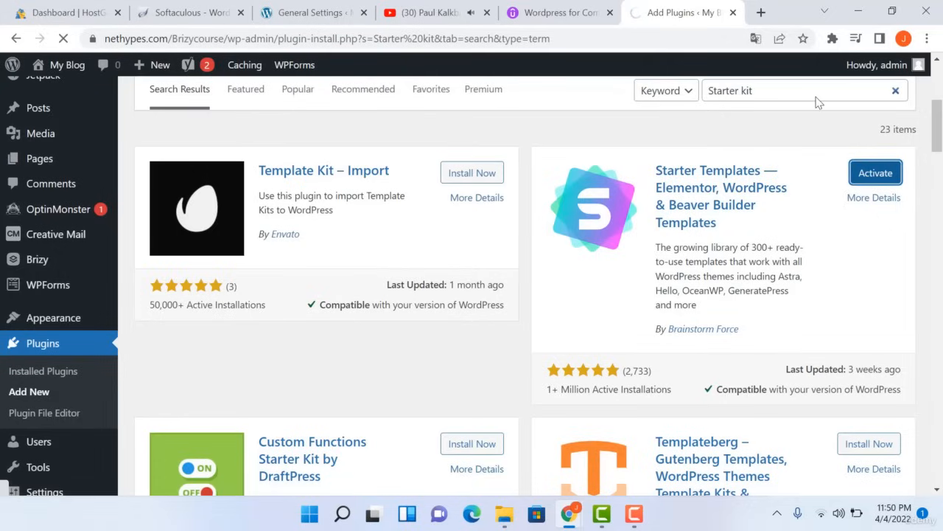
pyautogui.click(875, 173)
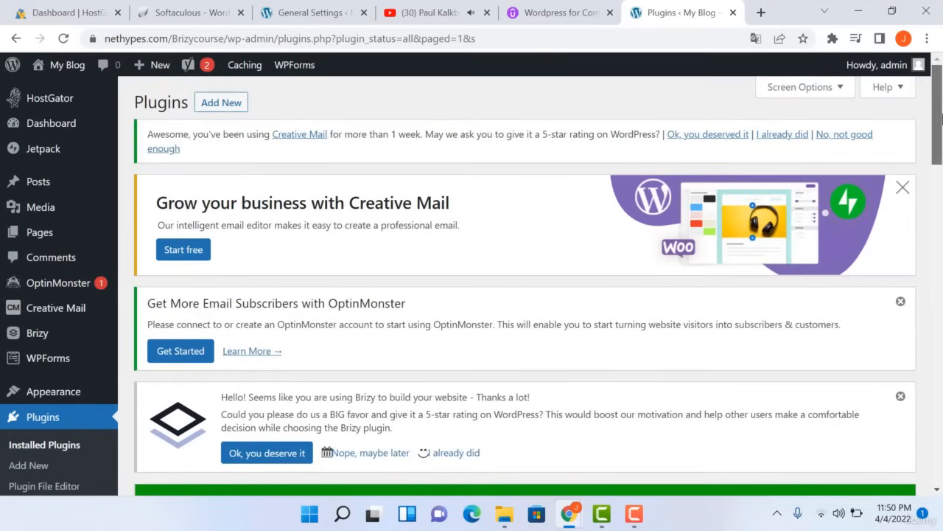
pyautogui.scroll(-3)
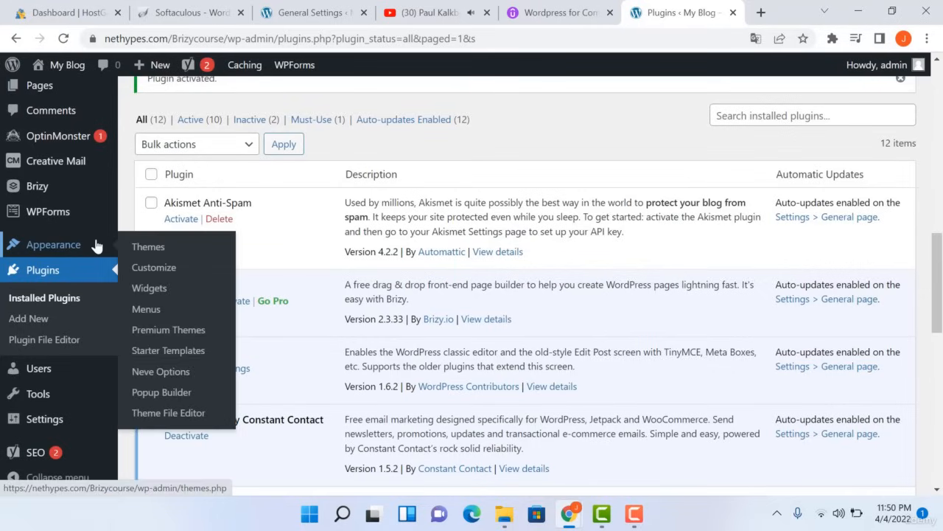
# - Launch Appearance > Starter Templates and choose Build Your Website Now
pyautogui.click(168, 350)
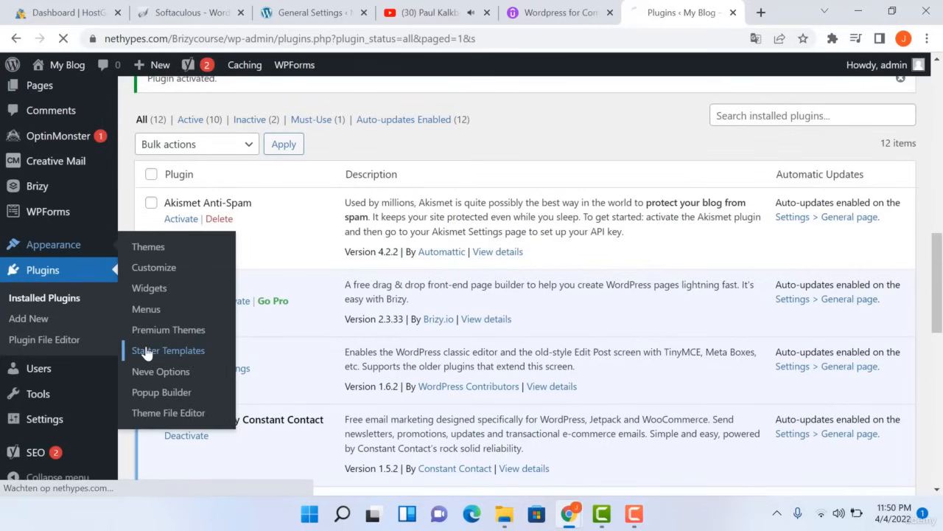
pyautogui.click(169, 350)
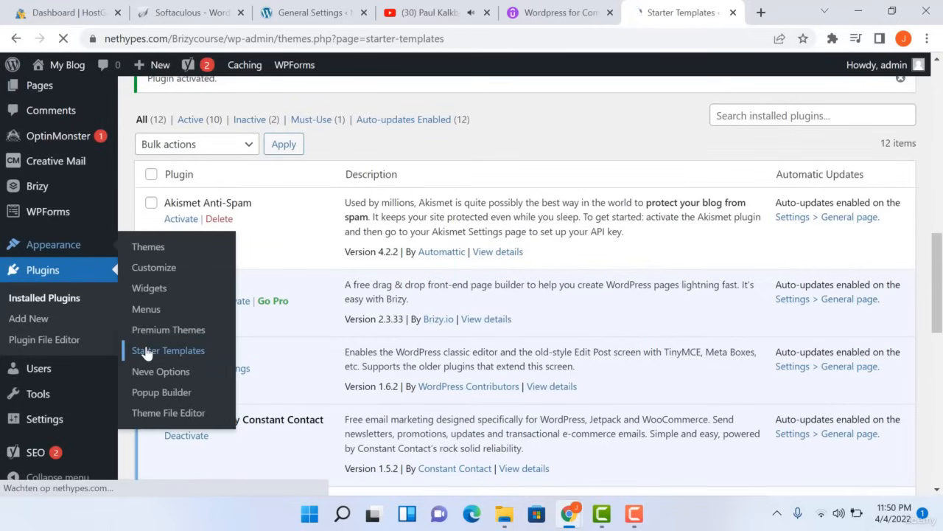
pyautogui.click(168, 350)
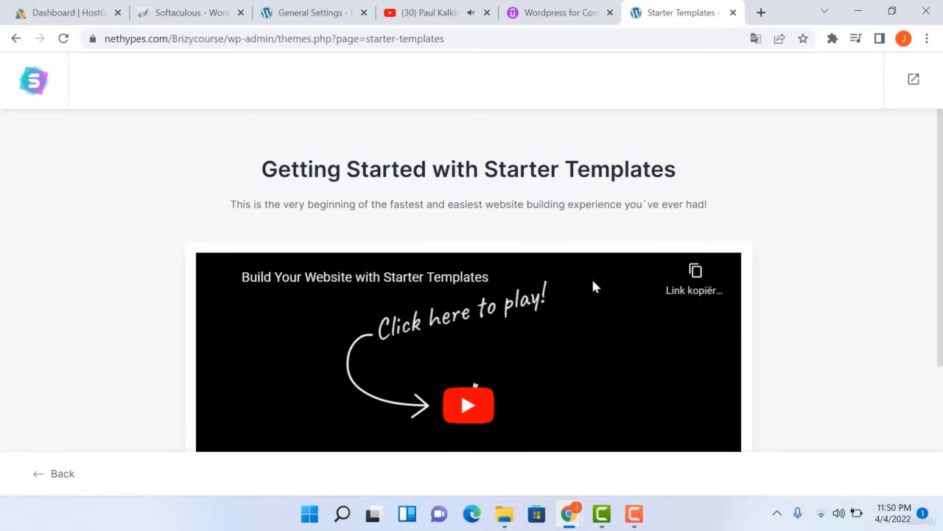
pyautogui.scroll(-3)
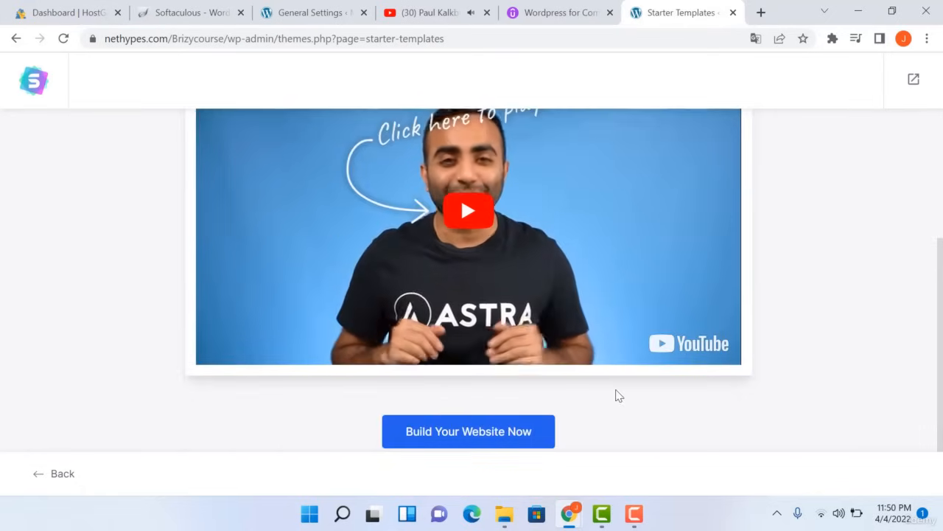
pyautogui.click(468, 432)
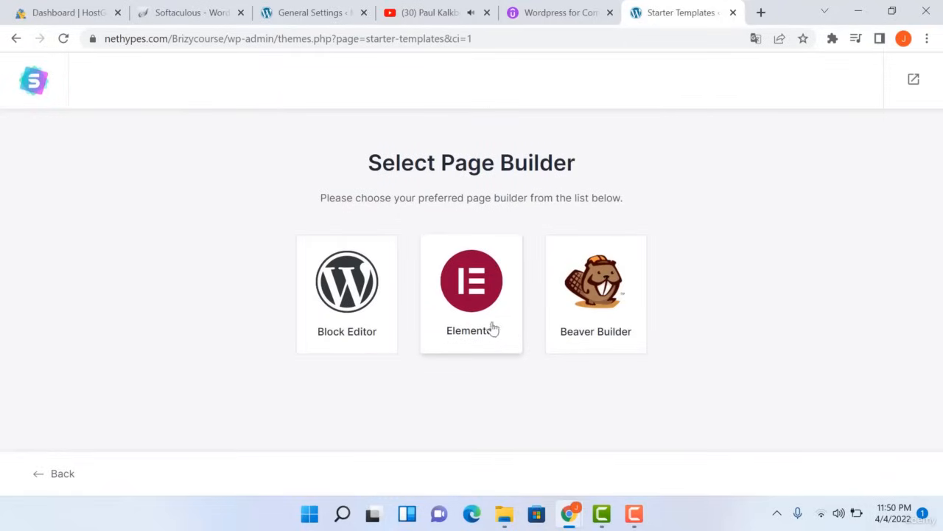
# - Choose Elementor and browse the template gallery down to the Security Services card
pyautogui.click(471, 280)
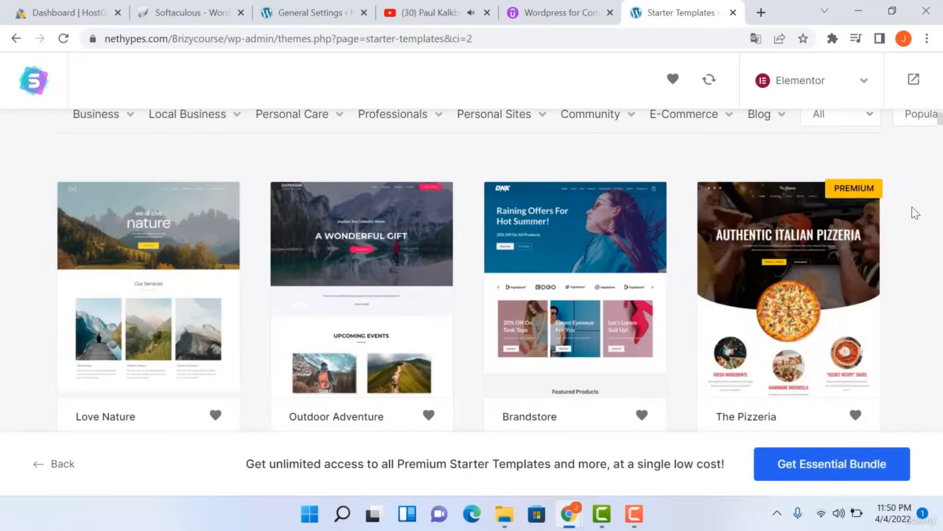
pyautogui.moveTo(743, 193)
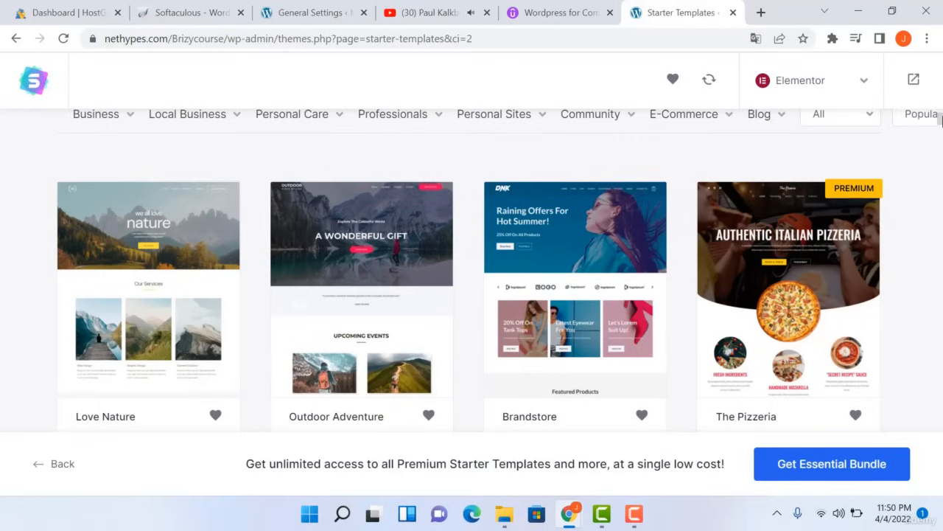
pyautogui.click(840, 113)
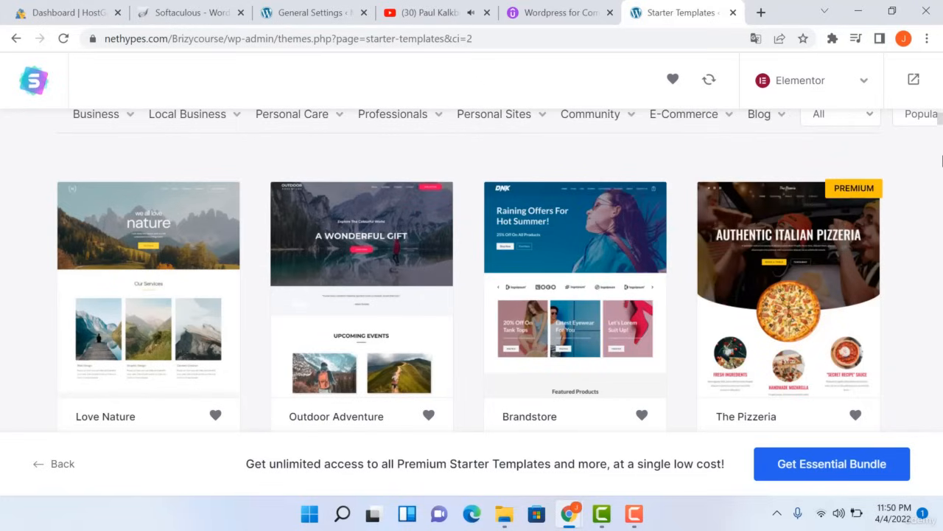
pyautogui.moveTo(939, 145)
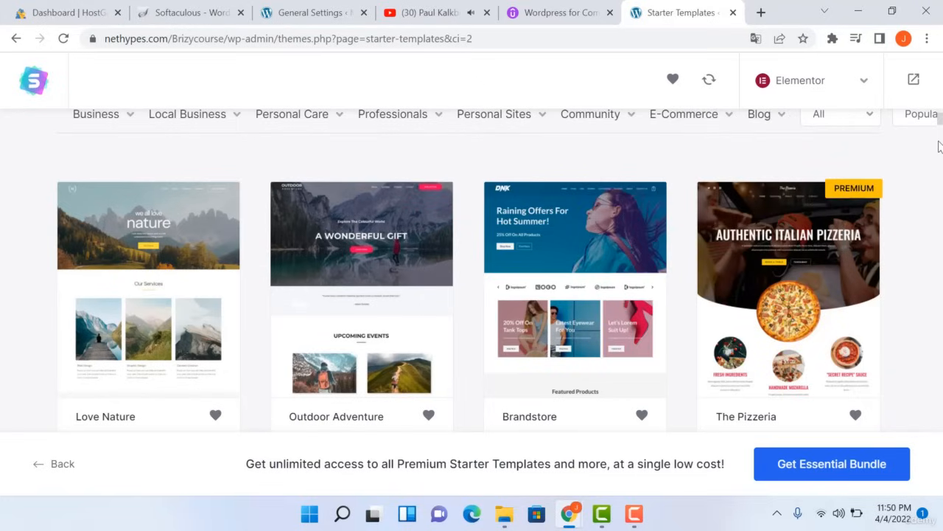
pyautogui.scroll(-3)
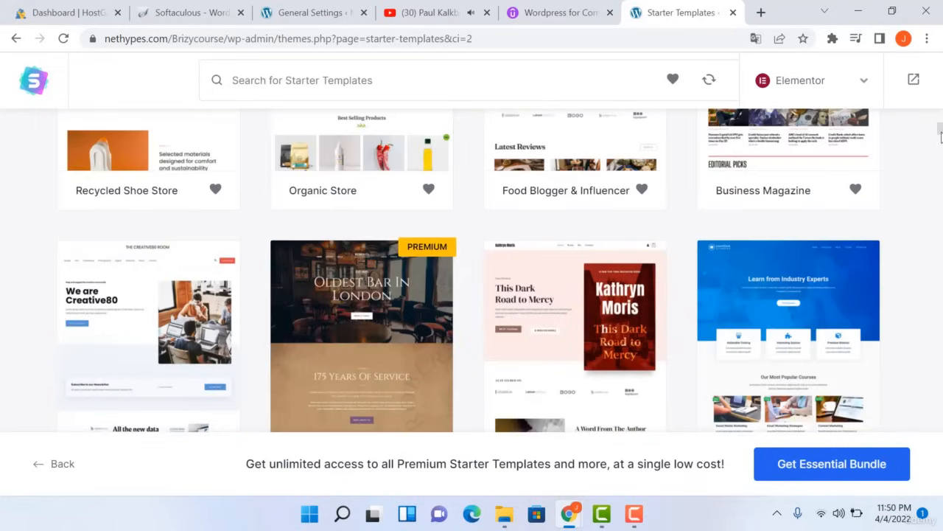
pyautogui.scroll(-3)
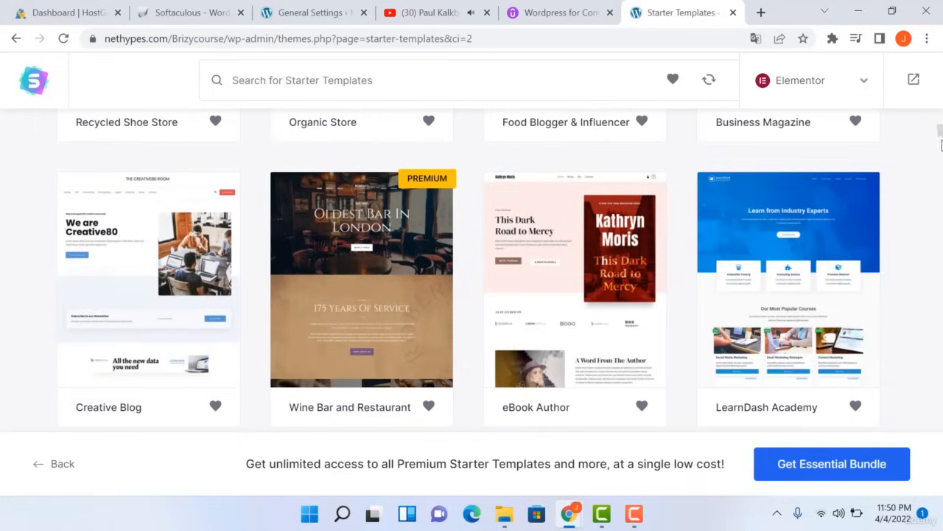
pyautogui.scroll(-3)
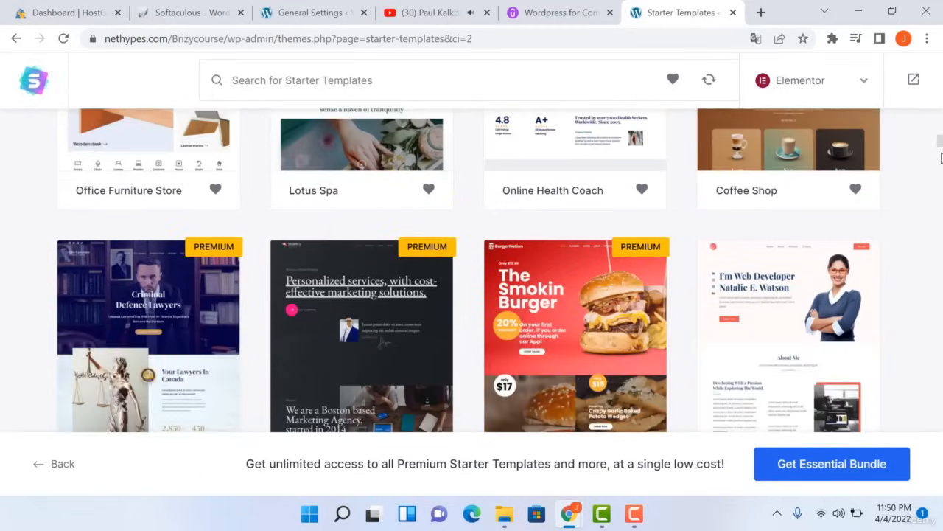
pyautogui.scroll(-3)
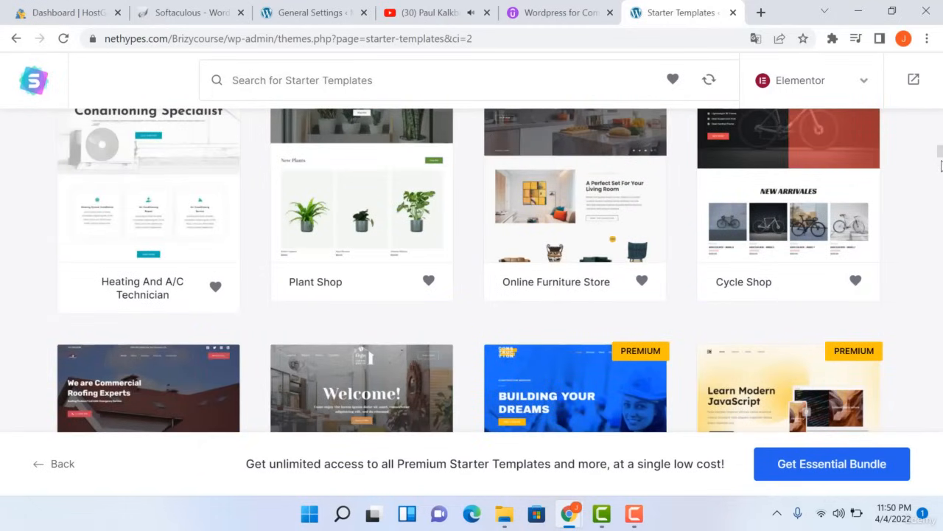
pyautogui.scroll(-3)
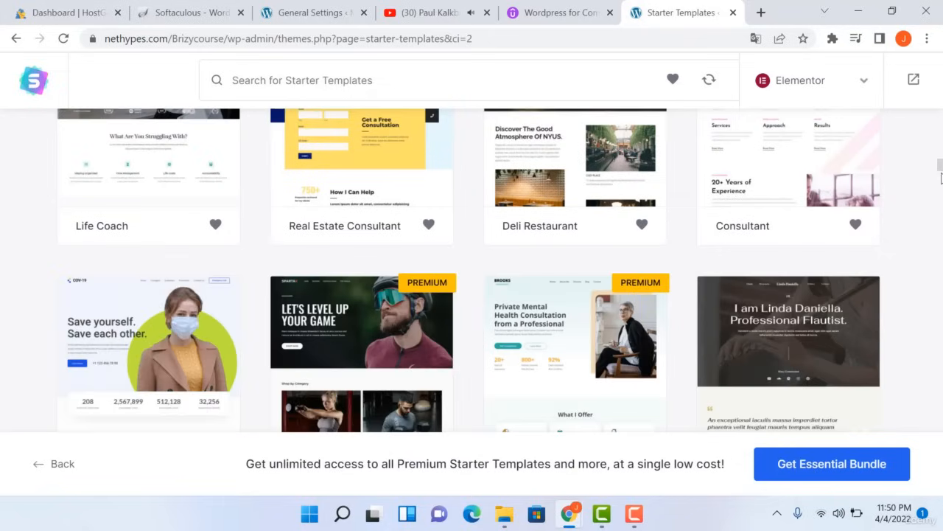
pyautogui.scroll(-3)
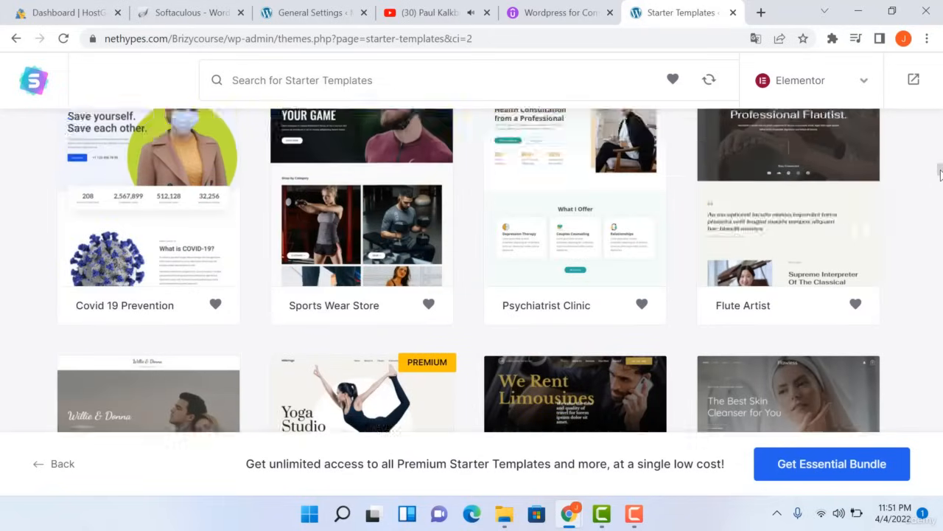
pyautogui.scroll(-3)
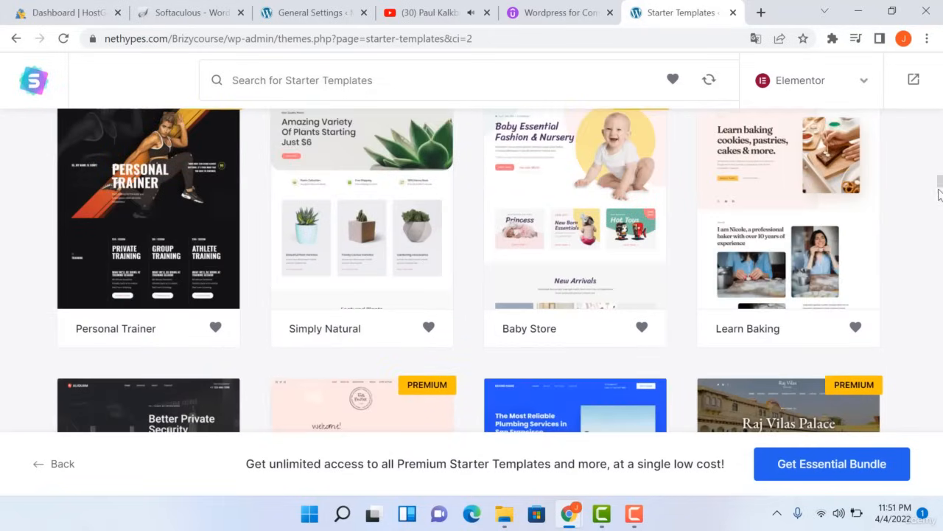
pyautogui.scroll(-3)
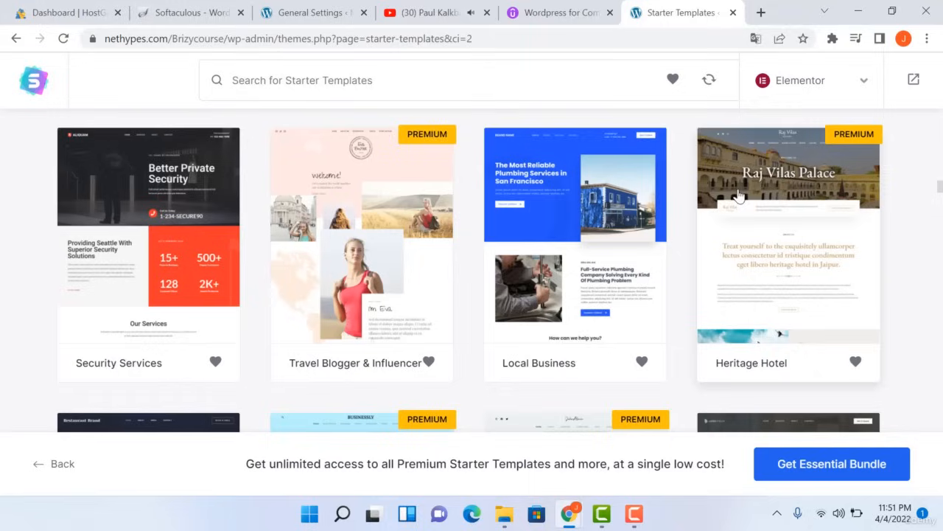
pyautogui.moveTo(139, 237)
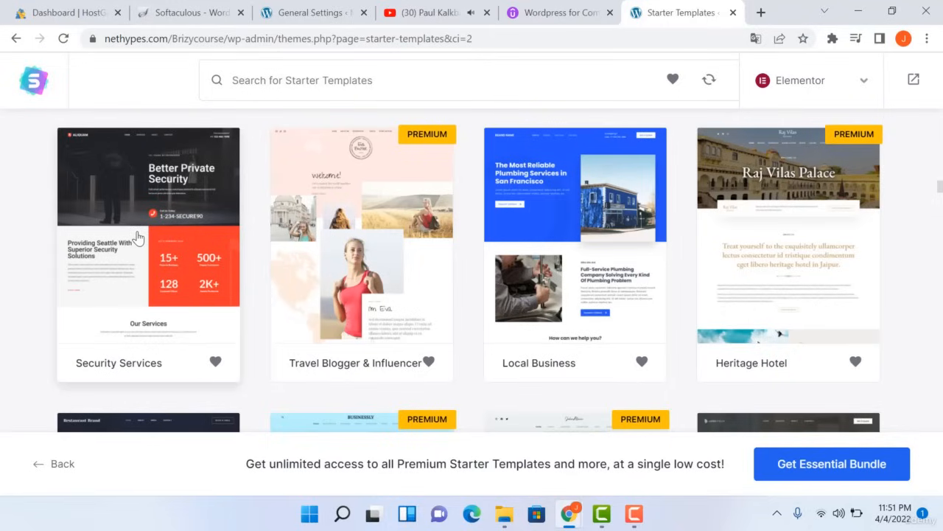
pyautogui.moveTo(150, 197)
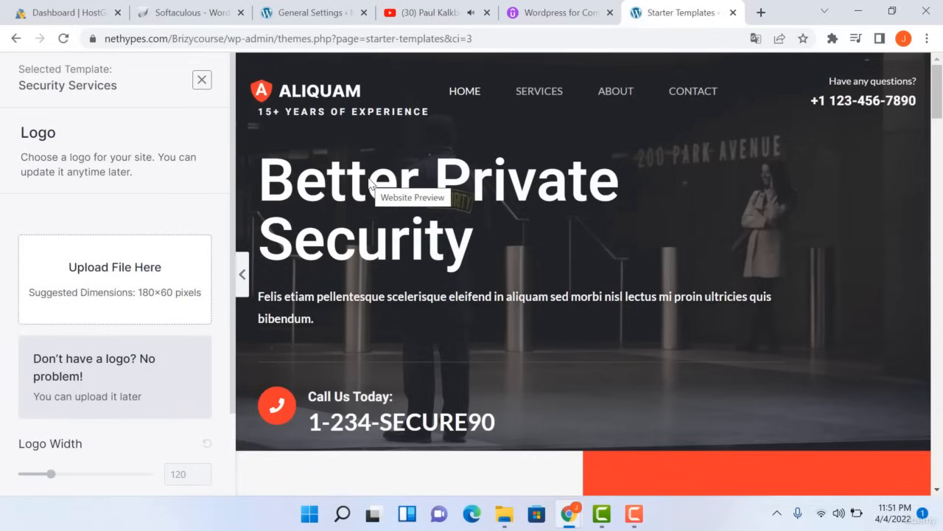
# - Apply the light blue swatch under Change Colors to the Security Services preview
pyautogui.scroll(-3)
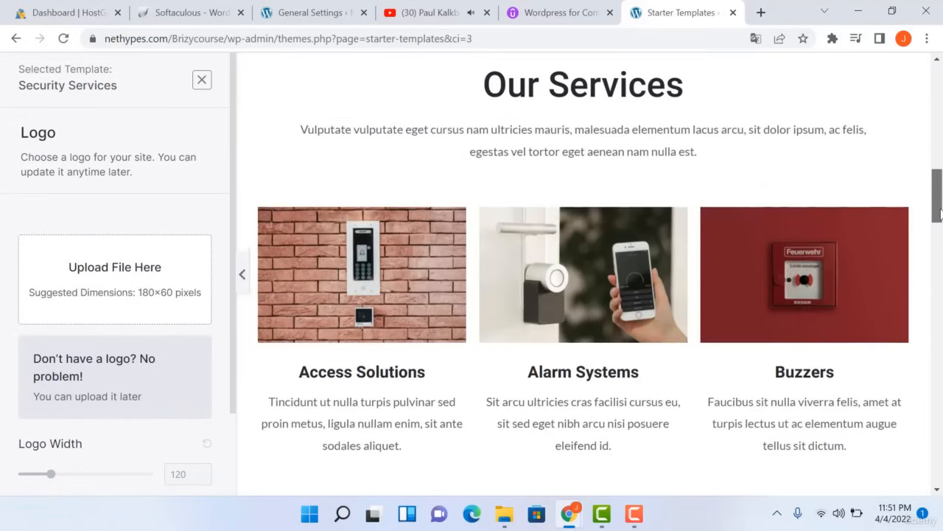
pyautogui.scroll(-3)
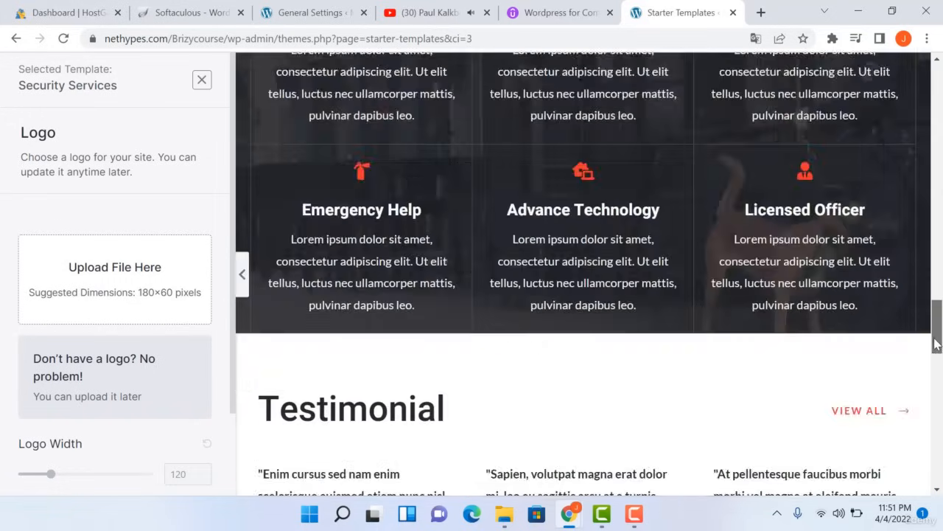
pyautogui.scroll(3)
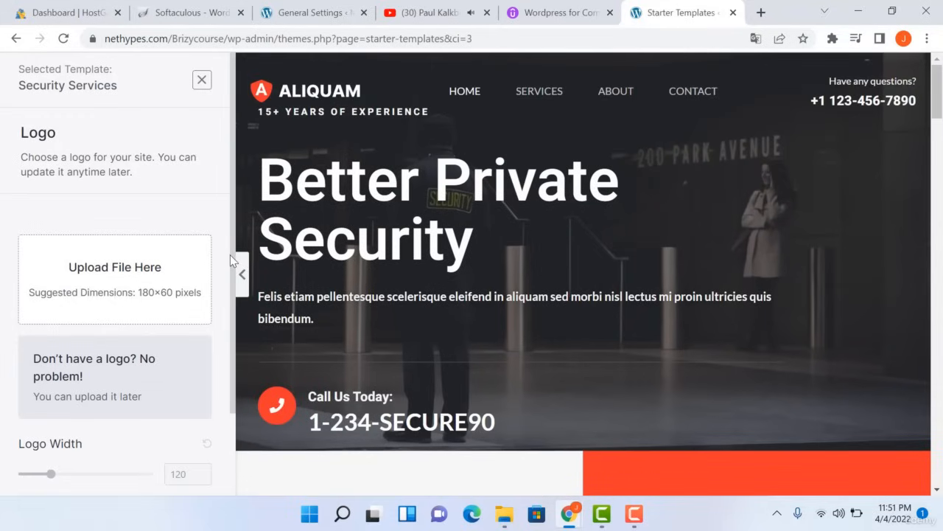
pyautogui.moveTo(204, 113)
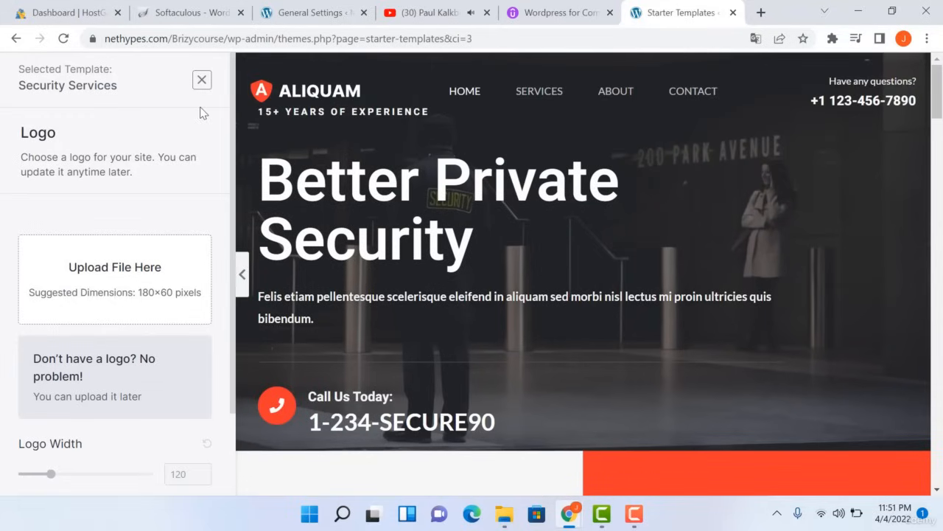
pyautogui.moveTo(104, 359)
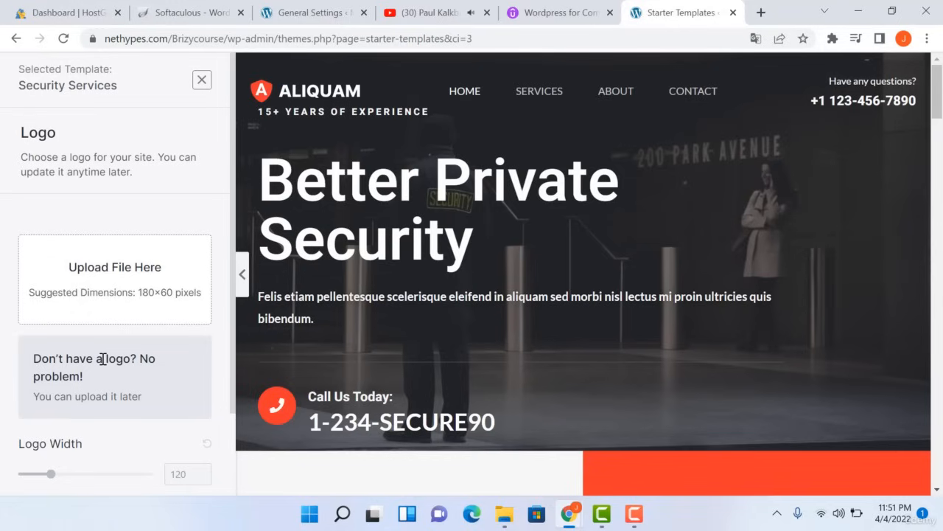
pyautogui.moveTo(238, 371)
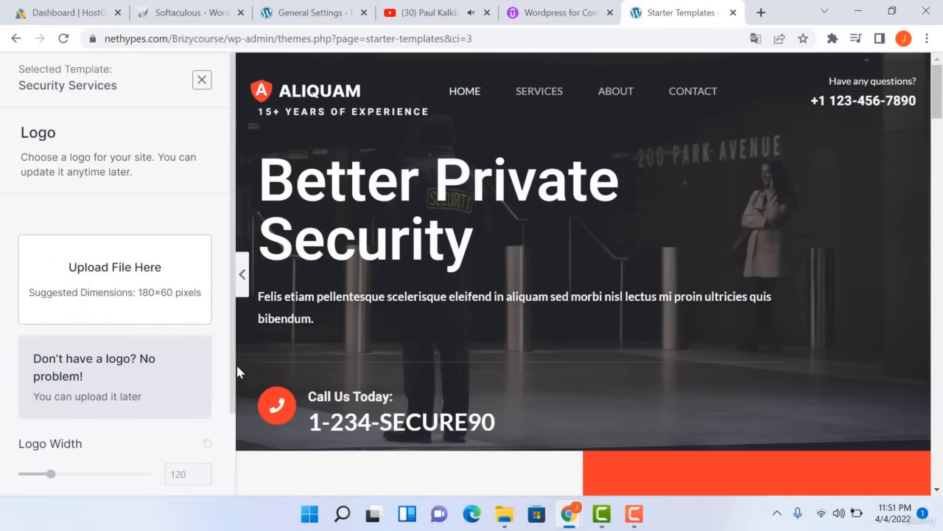
pyautogui.scroll(-3)
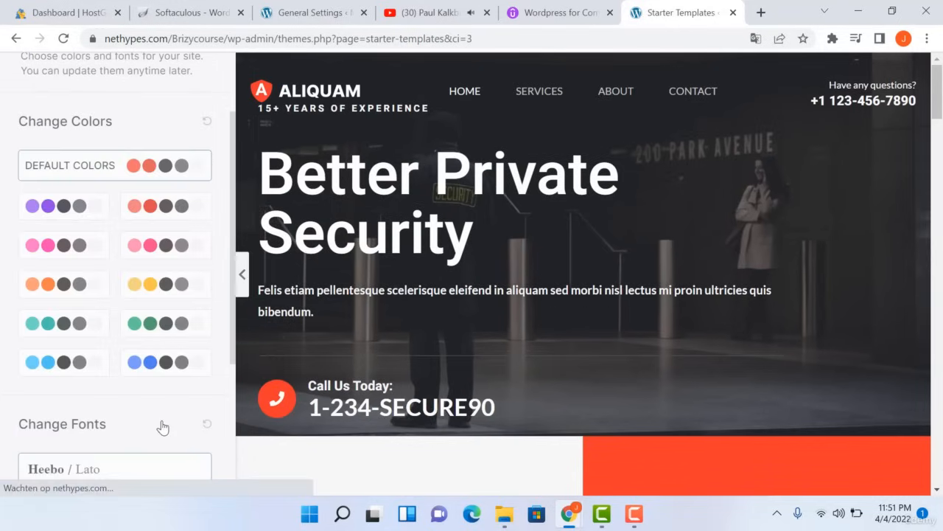
pyautogui.click(63, 362)
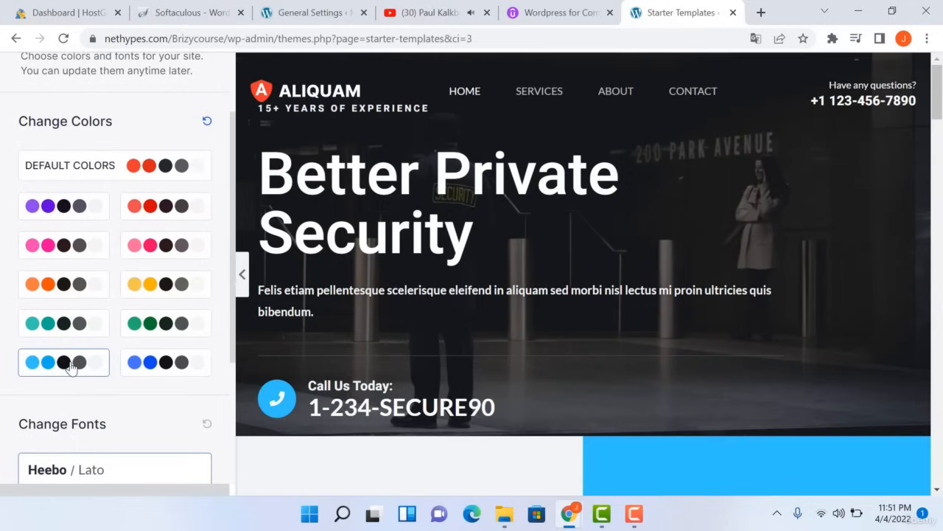
pyautogui.moveTo(232, 346)
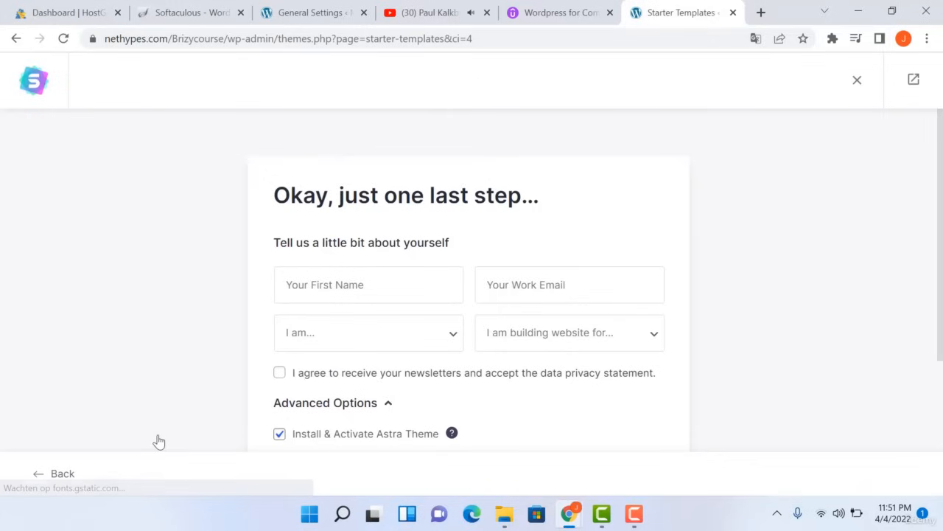
# - Submit the last-step form with all Advanced Options checked to build the site
pyautogui.scroll(-3)
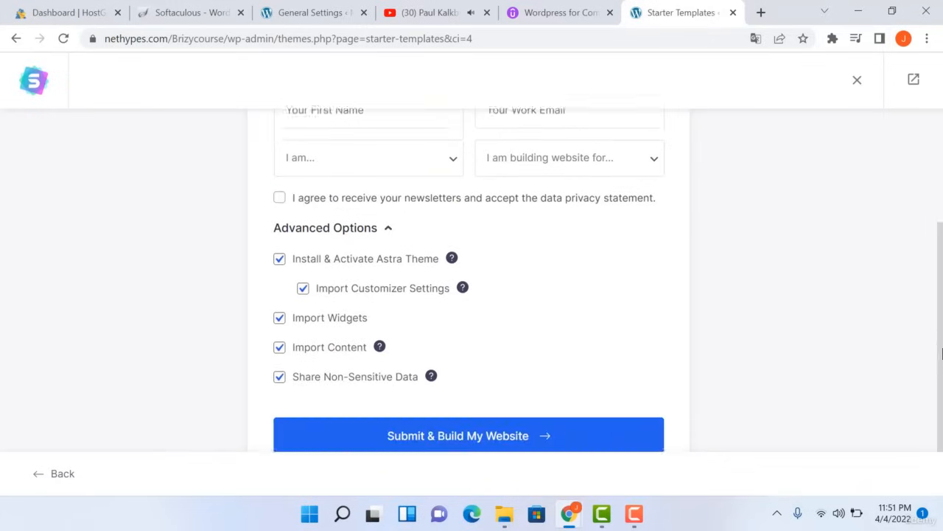
pyautogui.scroll(-3)
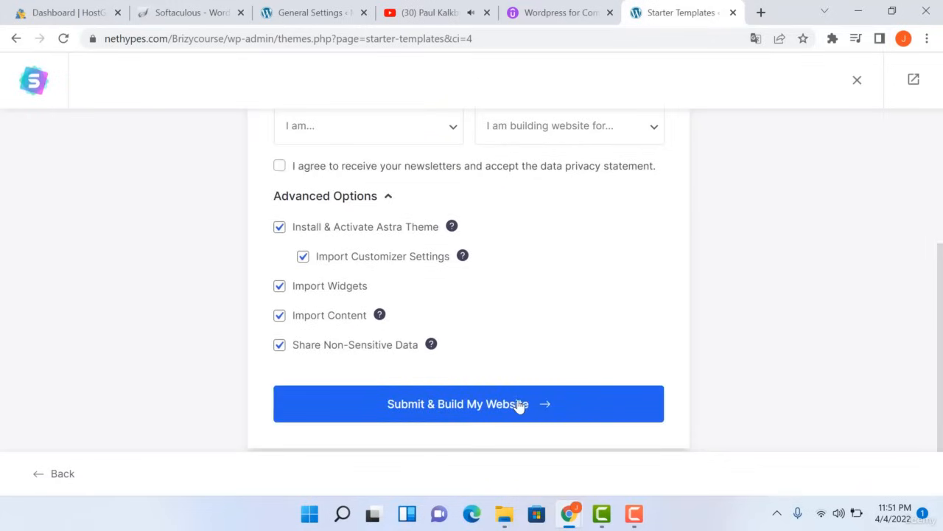
pyautogui.click(467, 403)
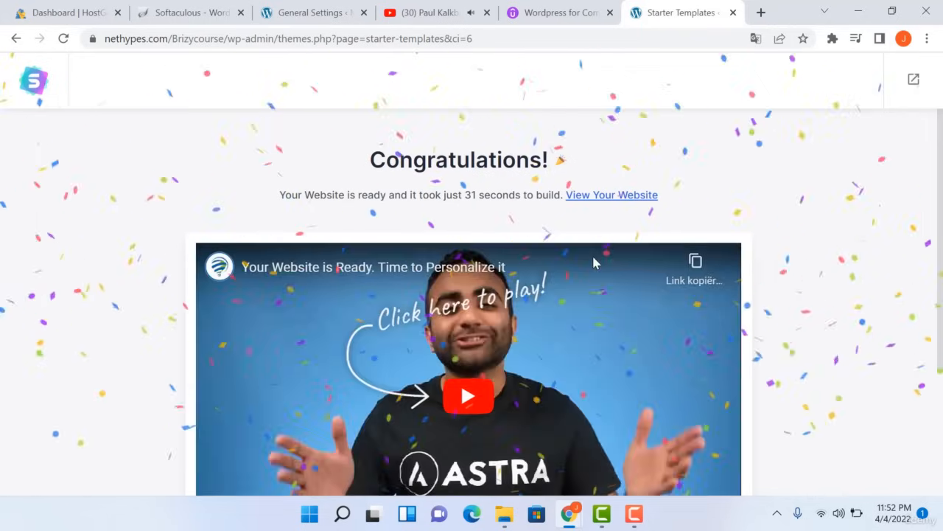
pyautogui.moveTo(667, 212)
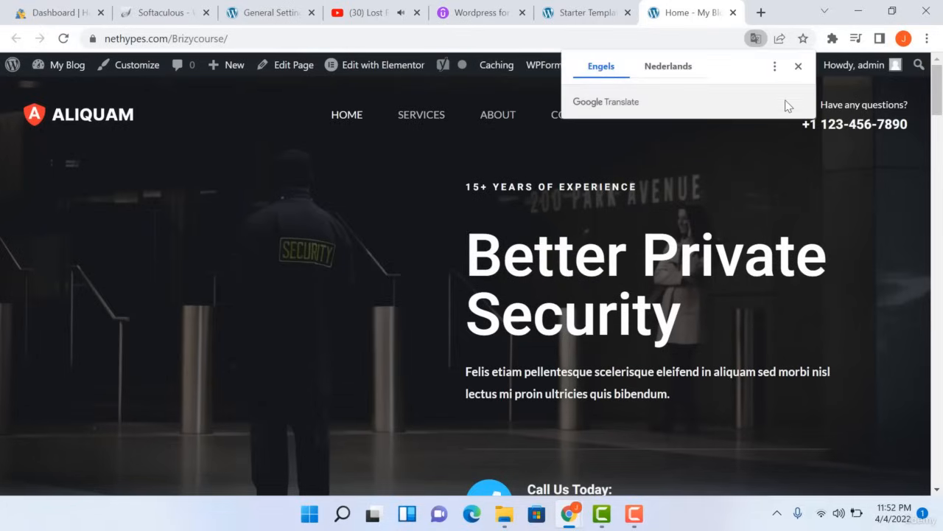
# - Close Google Translate, scroll the Aliquam homepage to its footer, then return to the hero
pyautogui.click(799, 66)
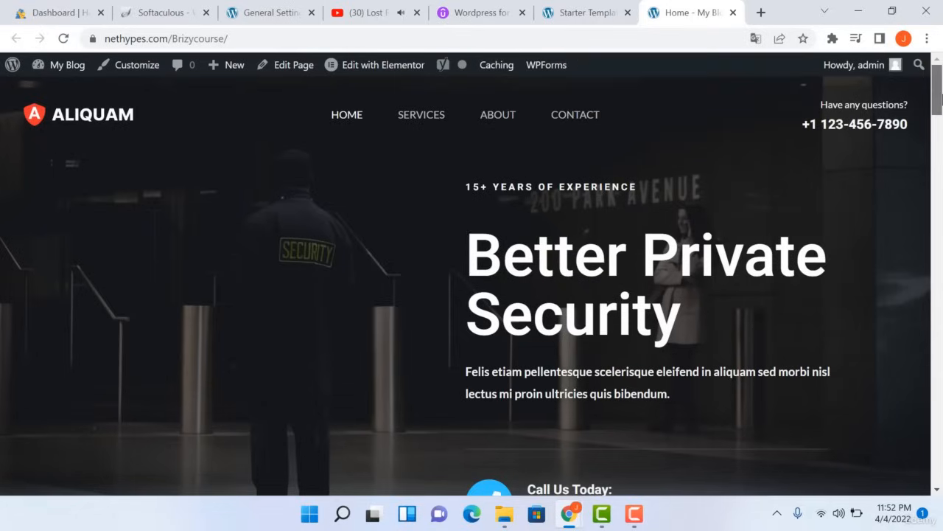
pyautogui.scroll(-3)
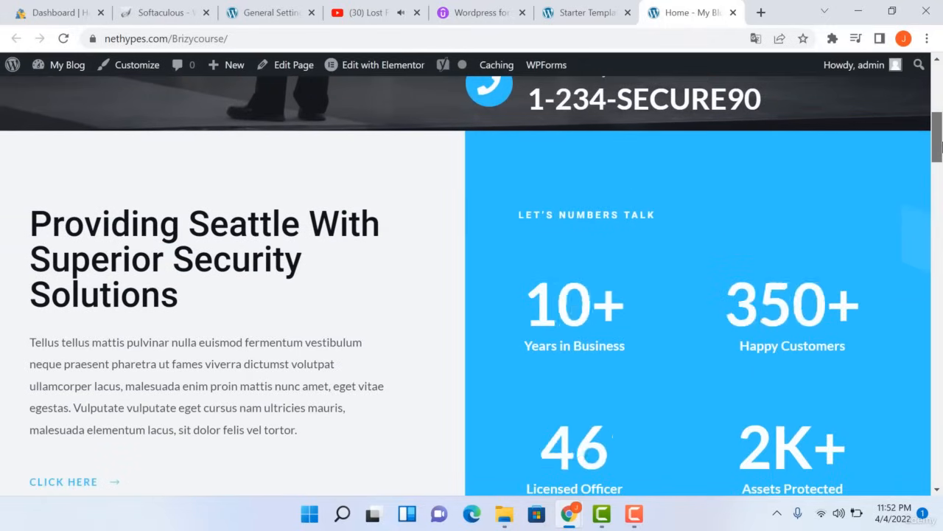
pyautogui.scroll(-3)
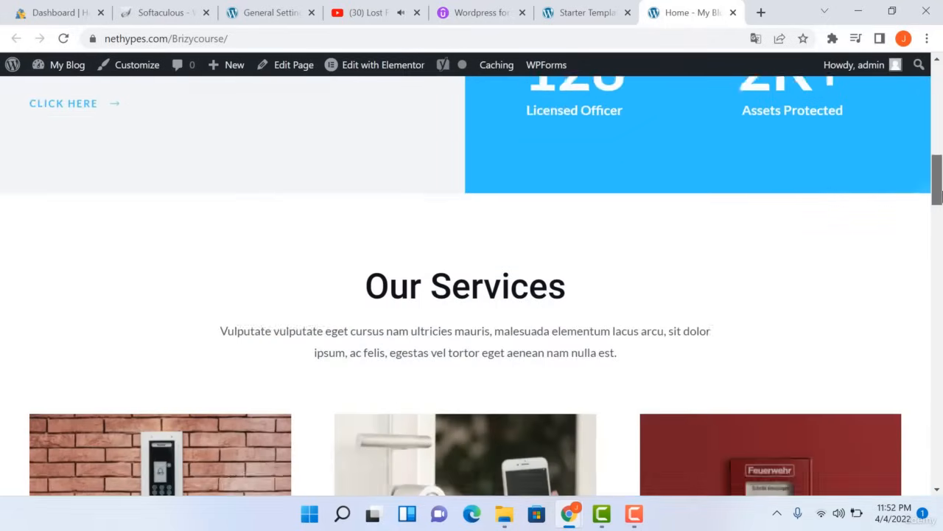
pyautogui.scroll(-3)
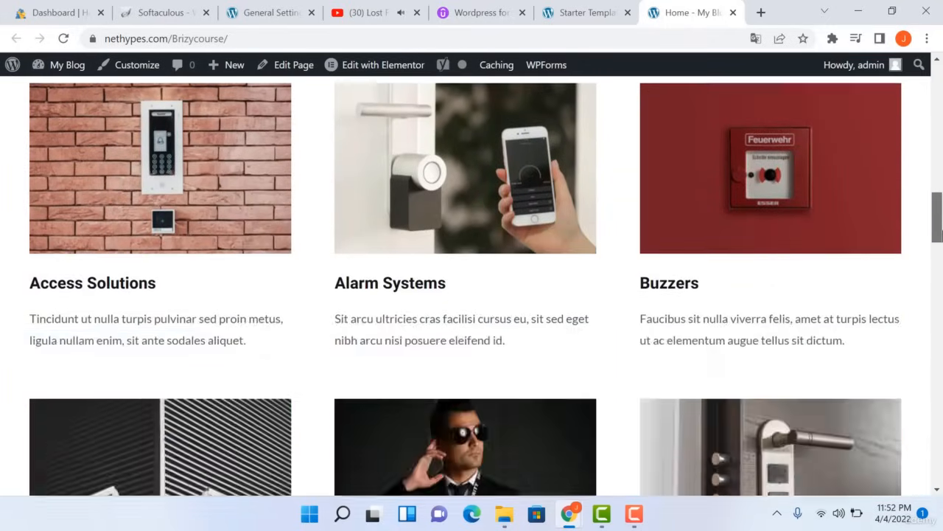
pyautogui.scroll(-3)
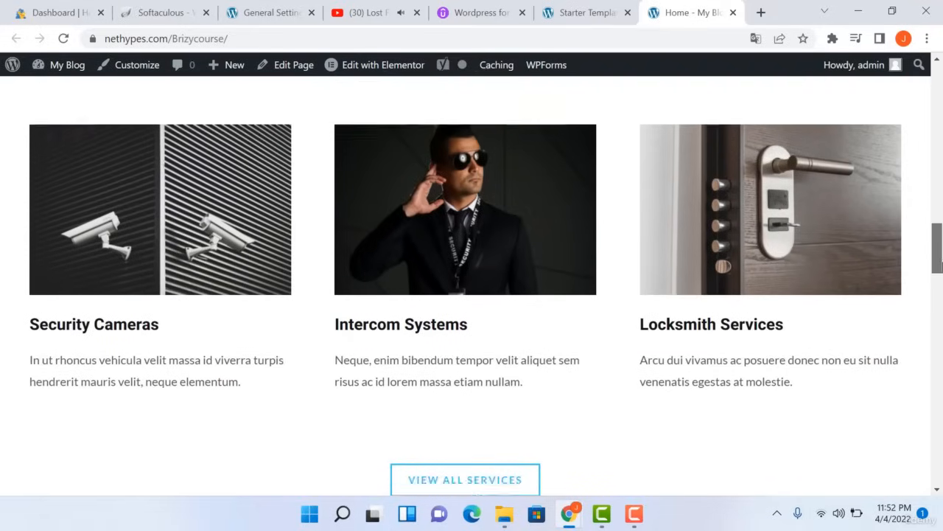
pyautogui.scroll(-3)
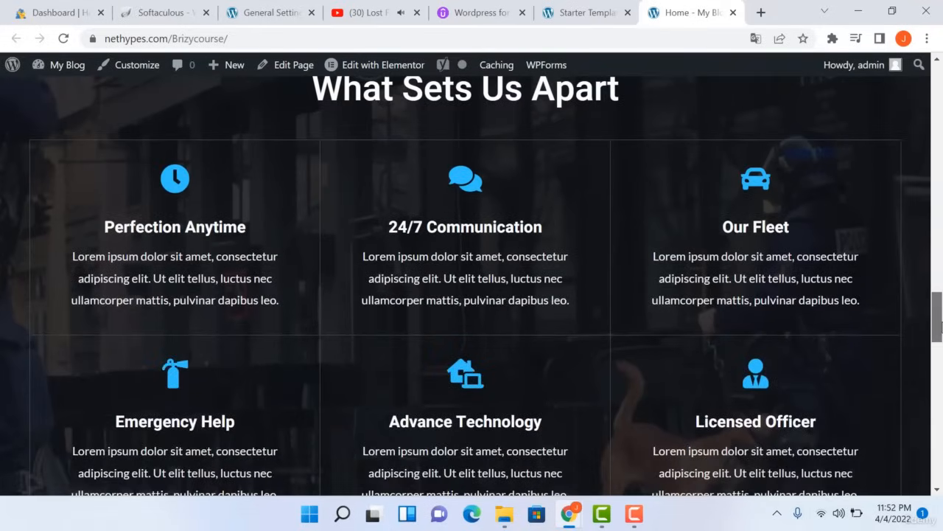
pyautogui.scroll(-3)
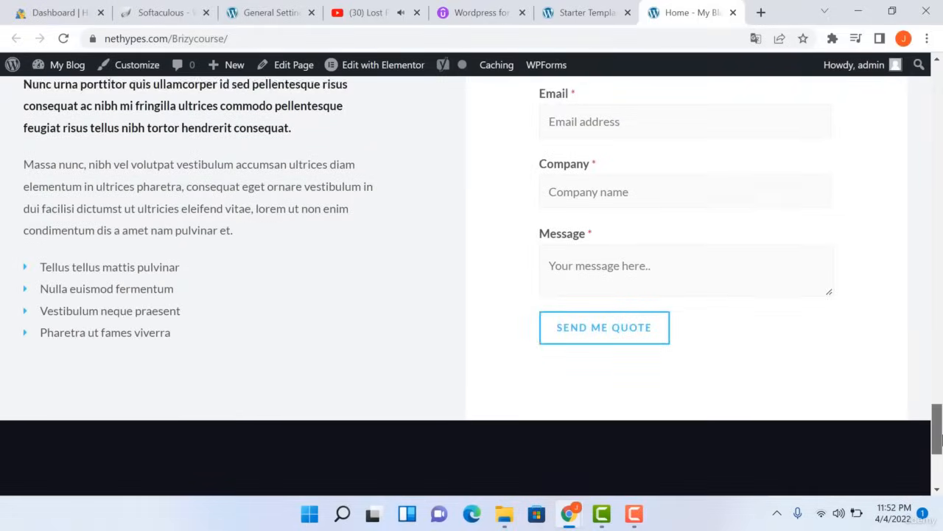
pyautogui.scroll(-3)
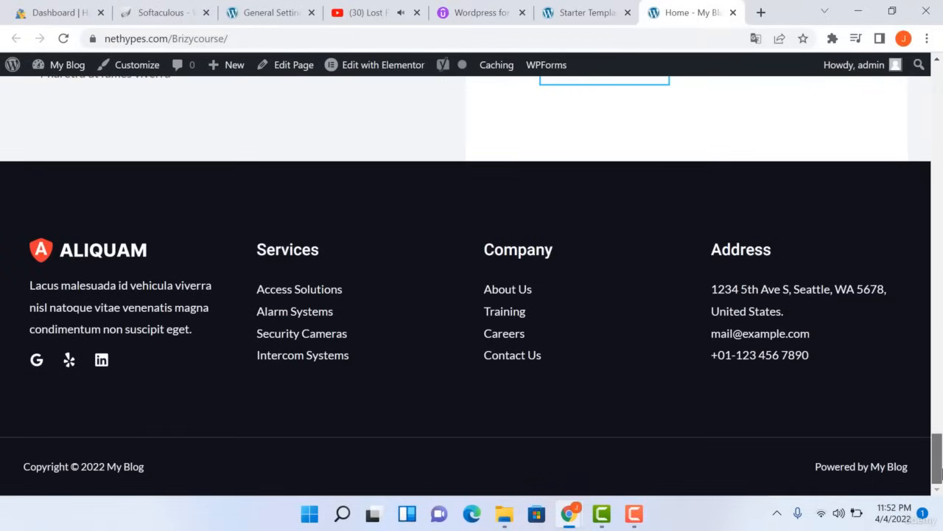
pyautogui.scroll(3)
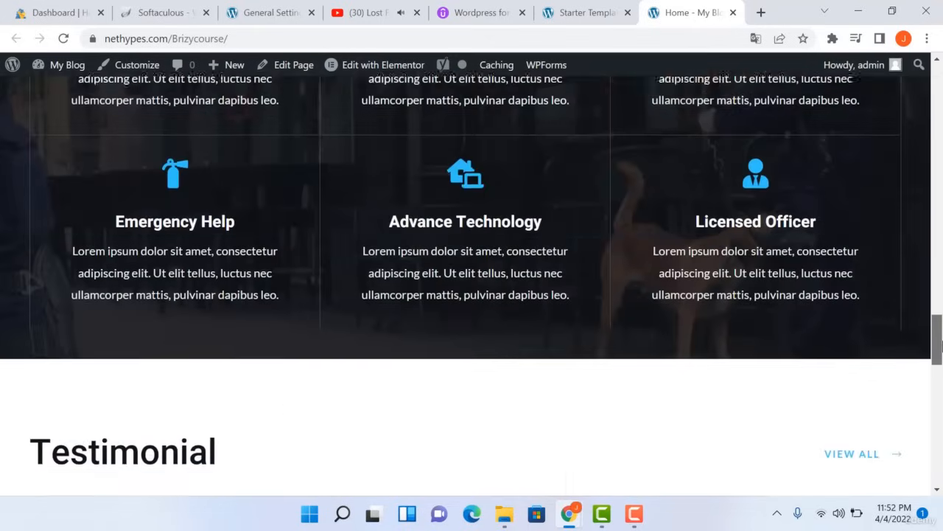
pyautogui.scroll(-3)
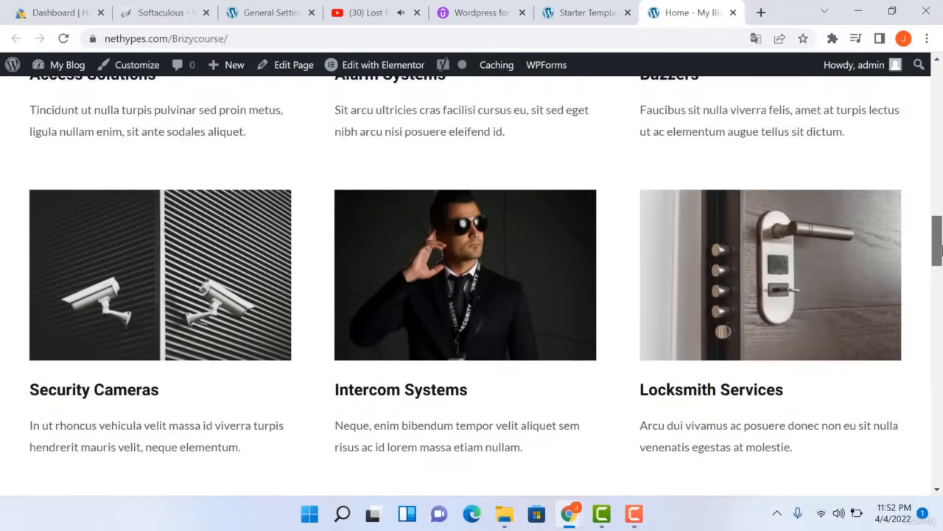
pyautogui.scroll(3)
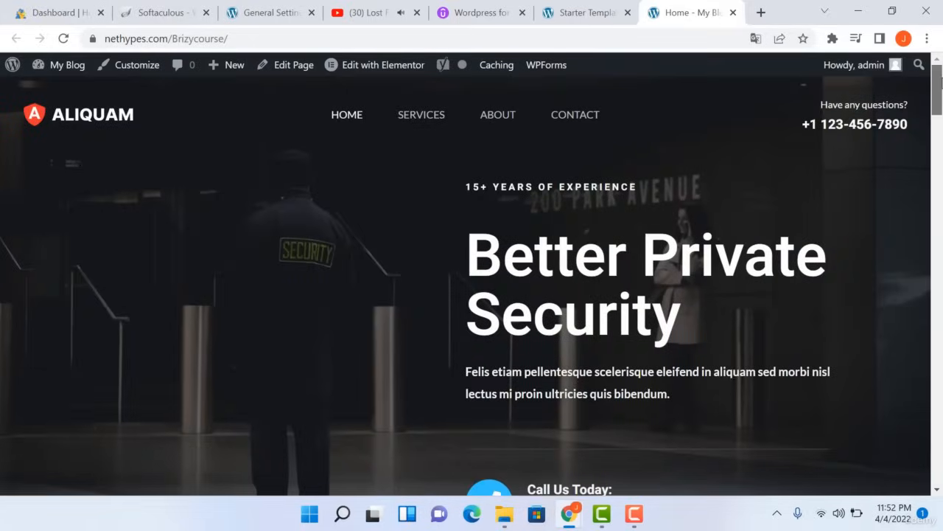
pyautogui.moveTo(362, 236)
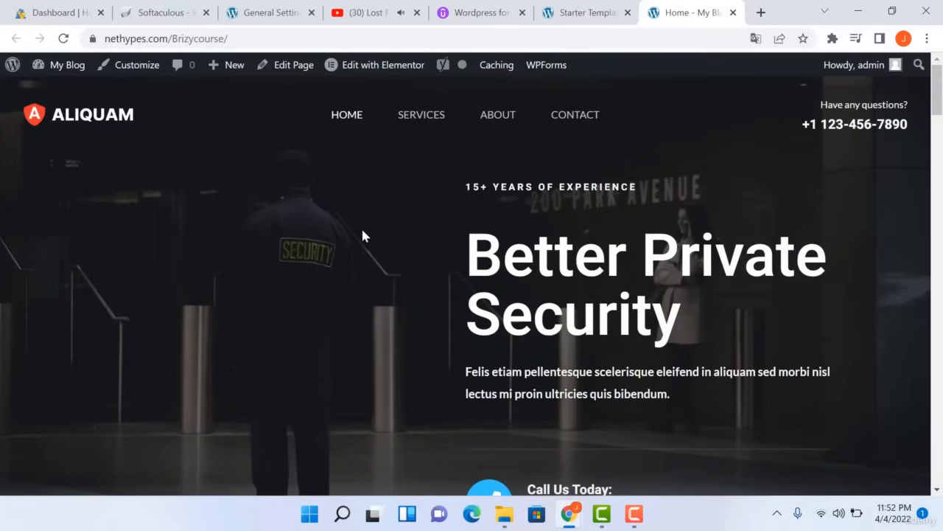